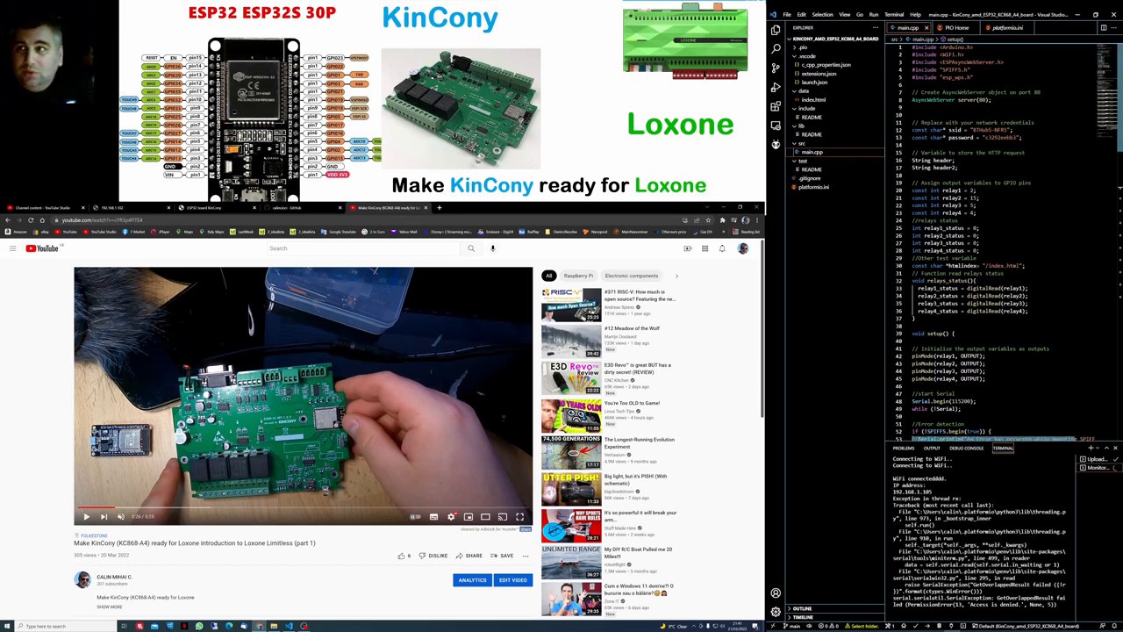
# Step: Scroll through the relay sketch in main.cpp to review its code
pyautogui.scroll(-3)
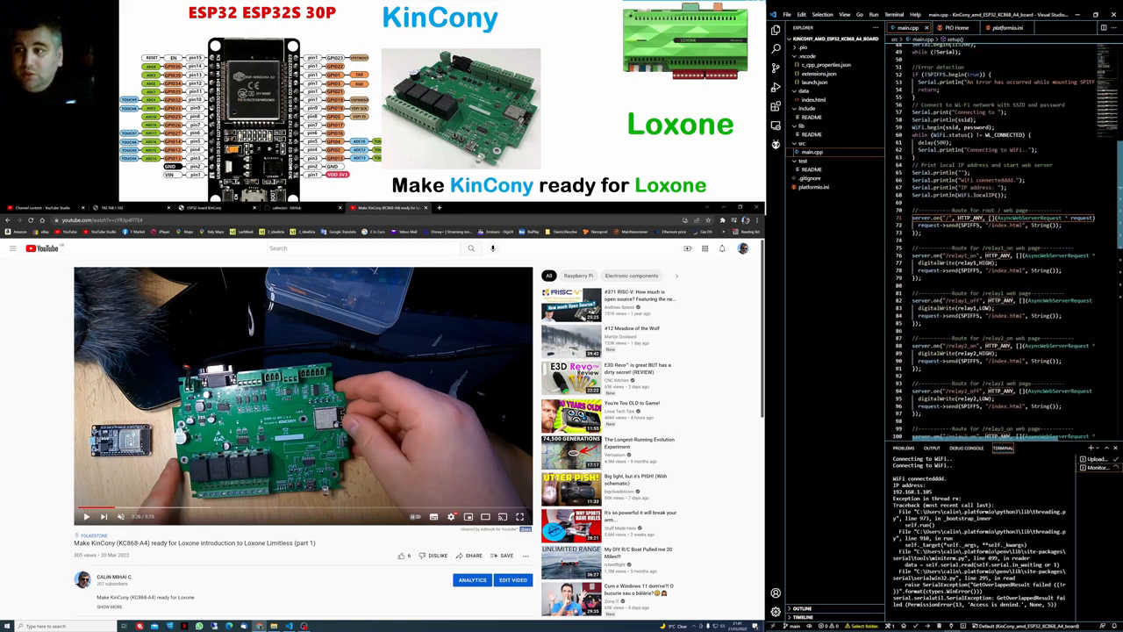
pyautogui.scroll(3)
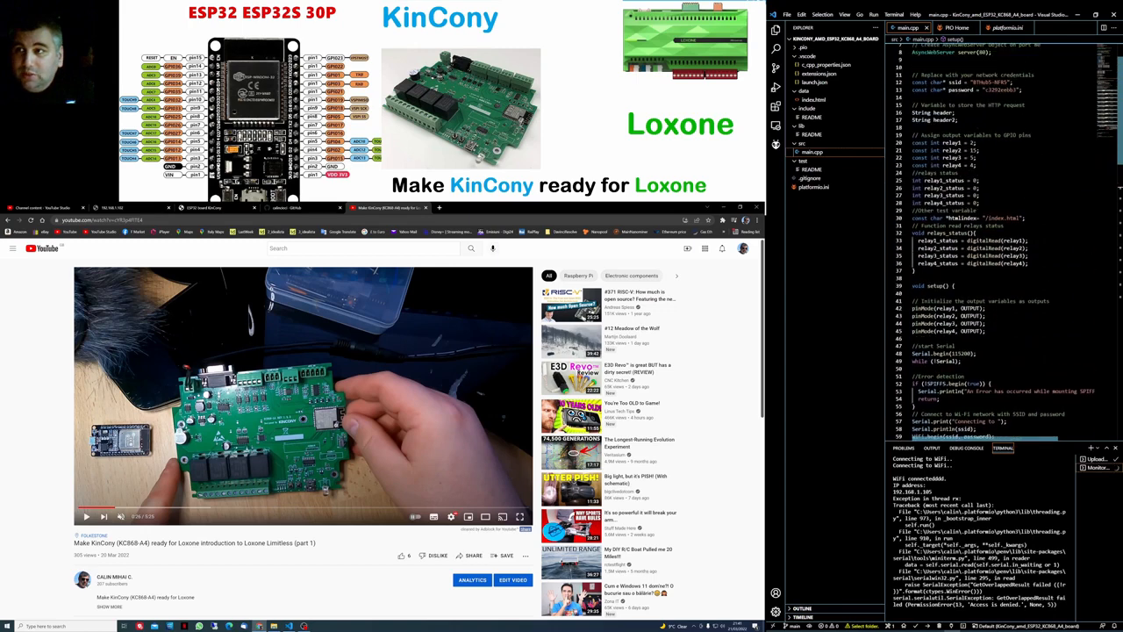
pyautogui.scroll(3)
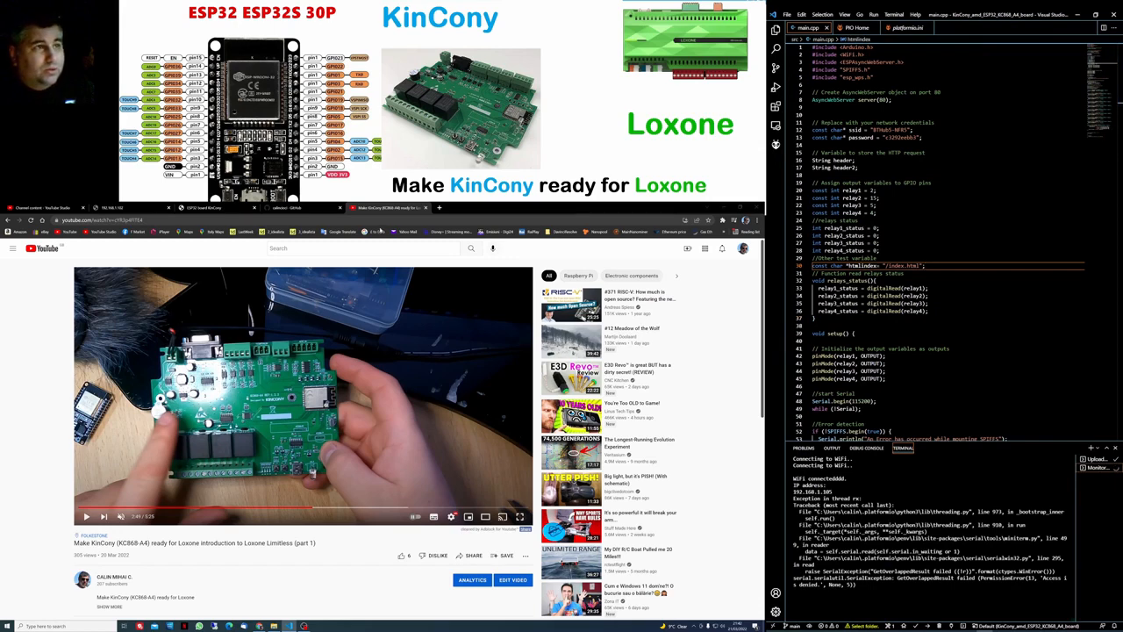
# Step: Go to the KinCony_and_ESP32_KC868_A4_board repository and show its Code clone/download options
pyautogui.click(285, 207)
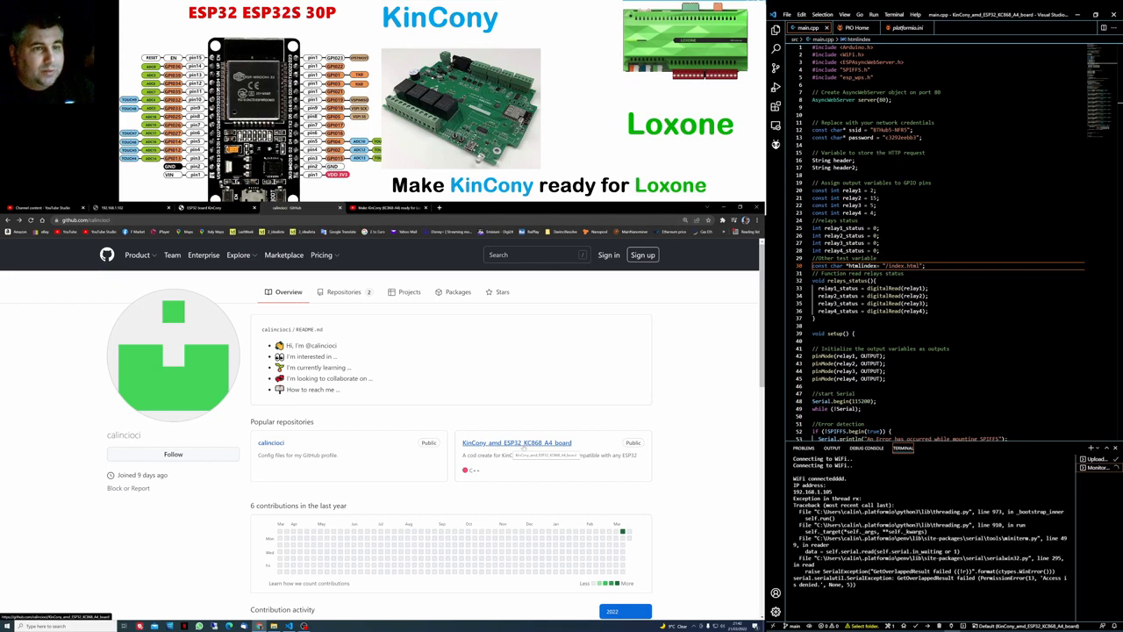
pyautogui.click(516, 442)
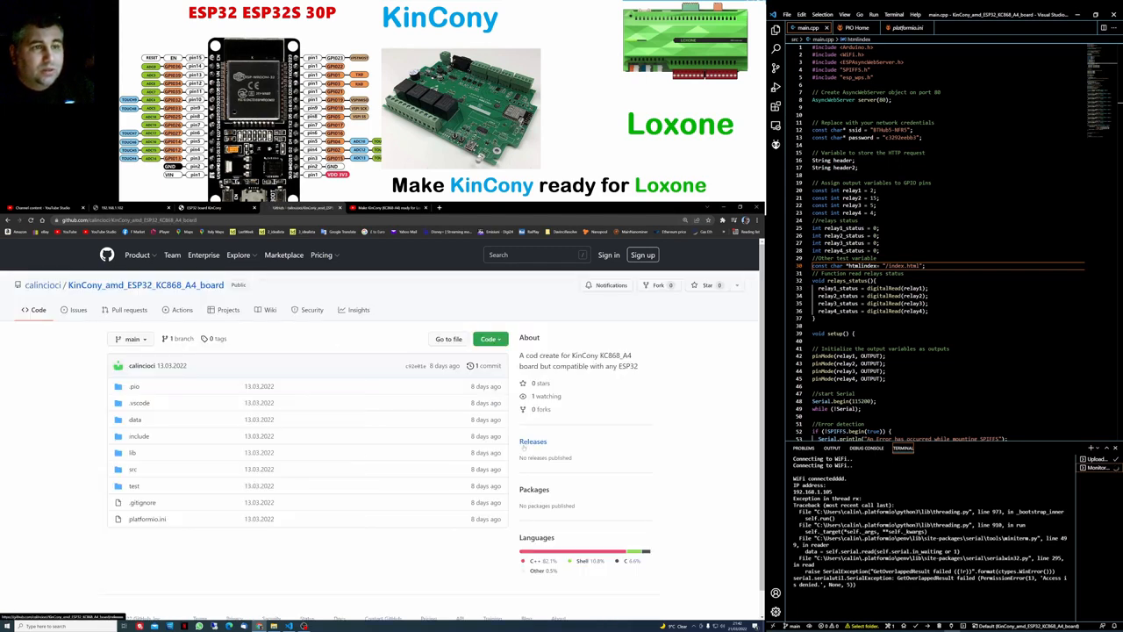
pyautogui.click(488, 339)
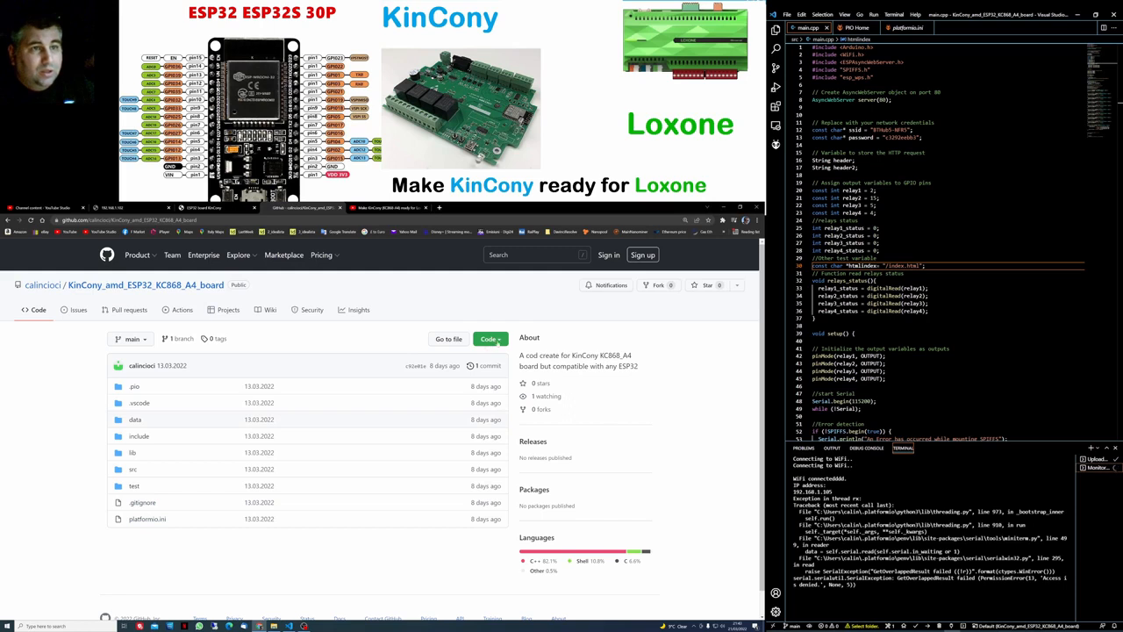
pyautogui.click(488, 338)
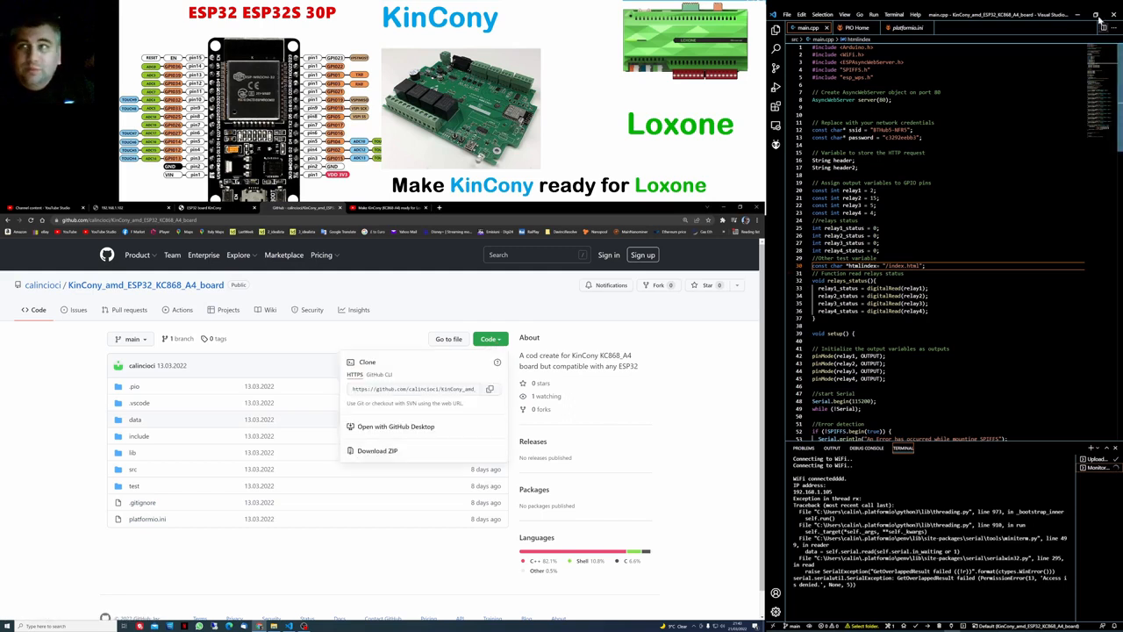
# Step: Load the KinCony_and_ESP32_KC868_A4_board folder into the editor and expand its files in Explorer
pyautogui.click(787, 14)
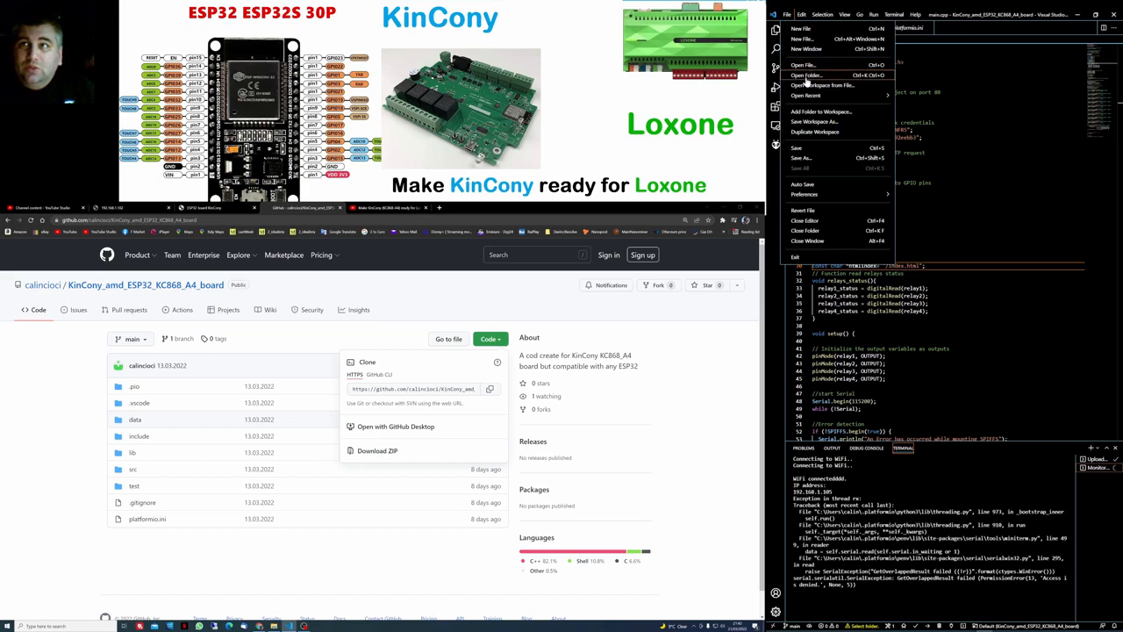
pyautogui.click(806, 74)
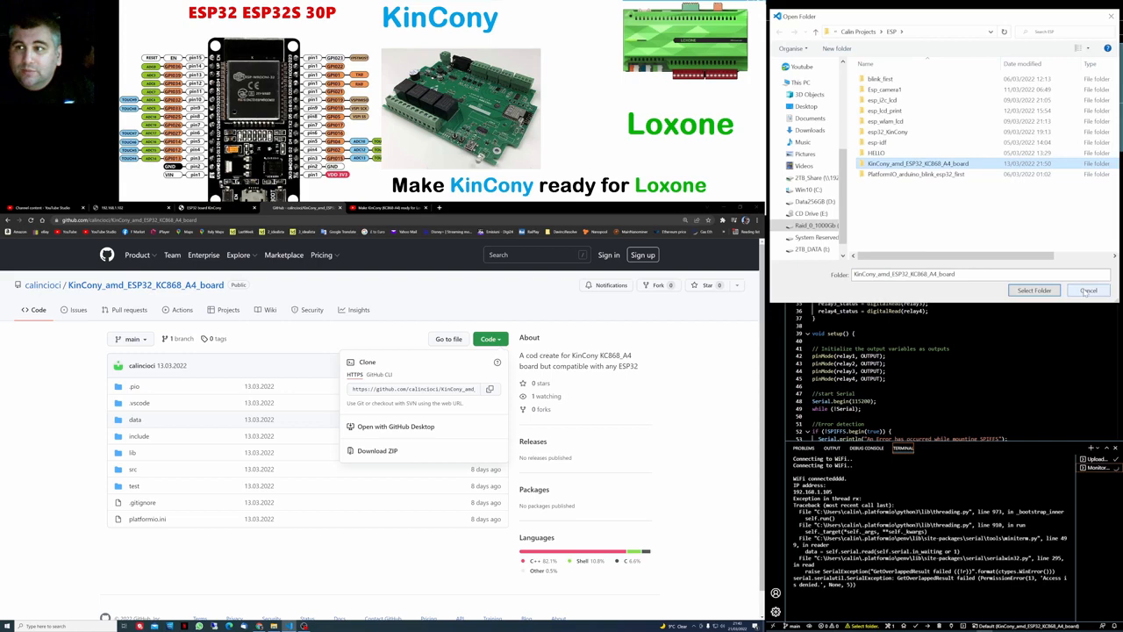
pyautogui.click(1033, 289)
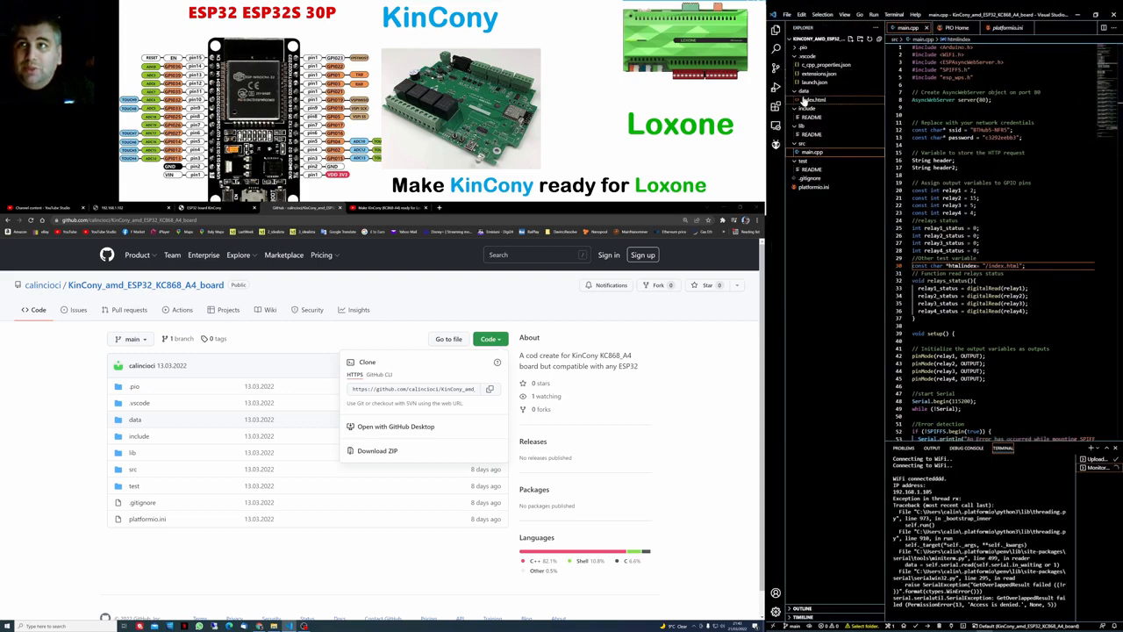
pyautogui.click(811, 109)
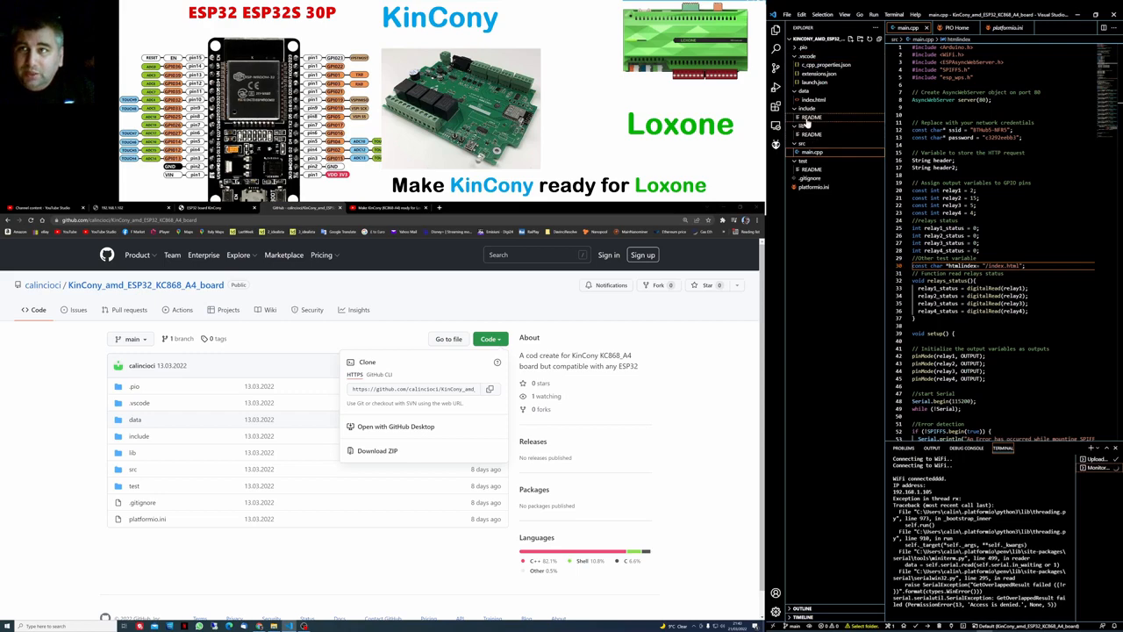
pyautogui.click(811, 116)
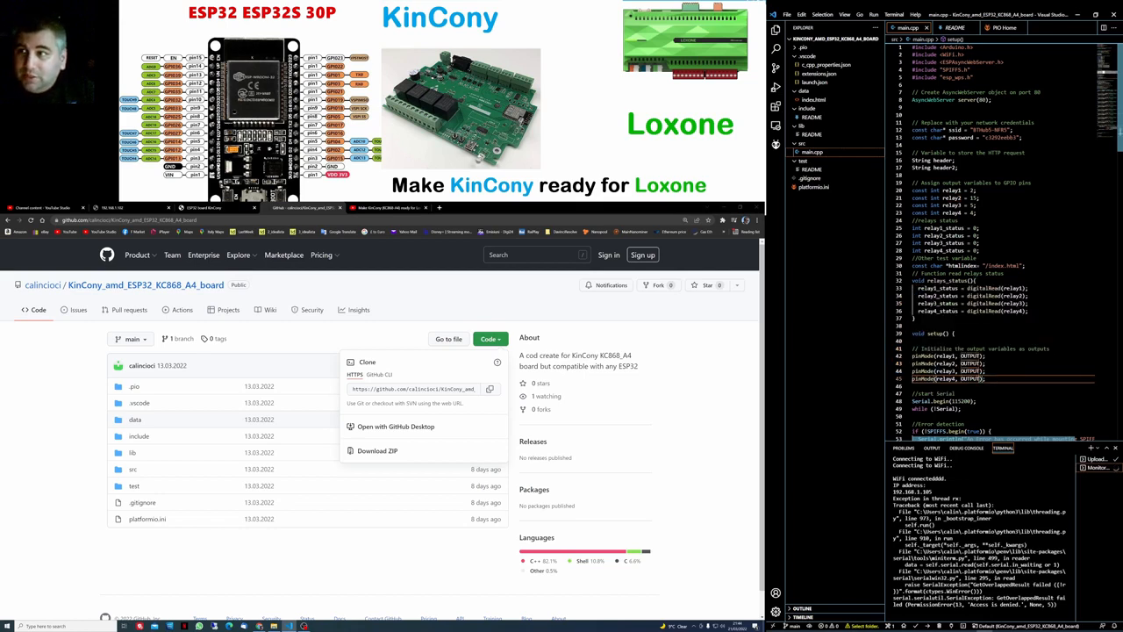
# Step: Review main.cpp before uploading the relay sketch to the ESP32
pyautogui.scroll(-3)
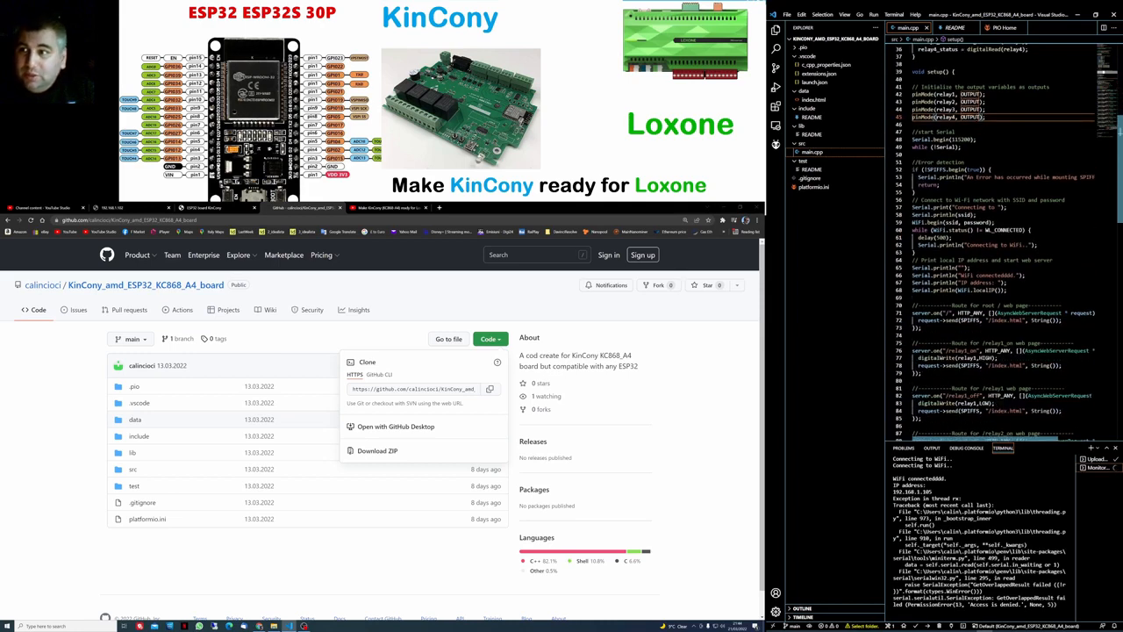
pyautogui.scroll(3)
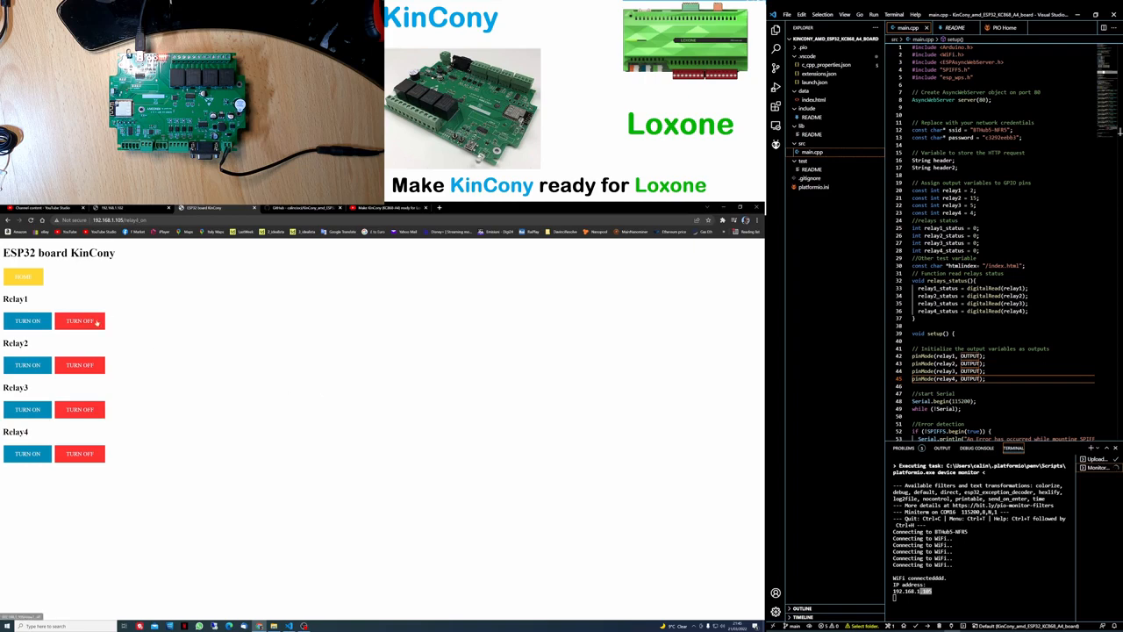
# Step: Switch Relay1 and Relay4 off on the board page, then bring up data/index.html
pyautogui.click(79, 453)
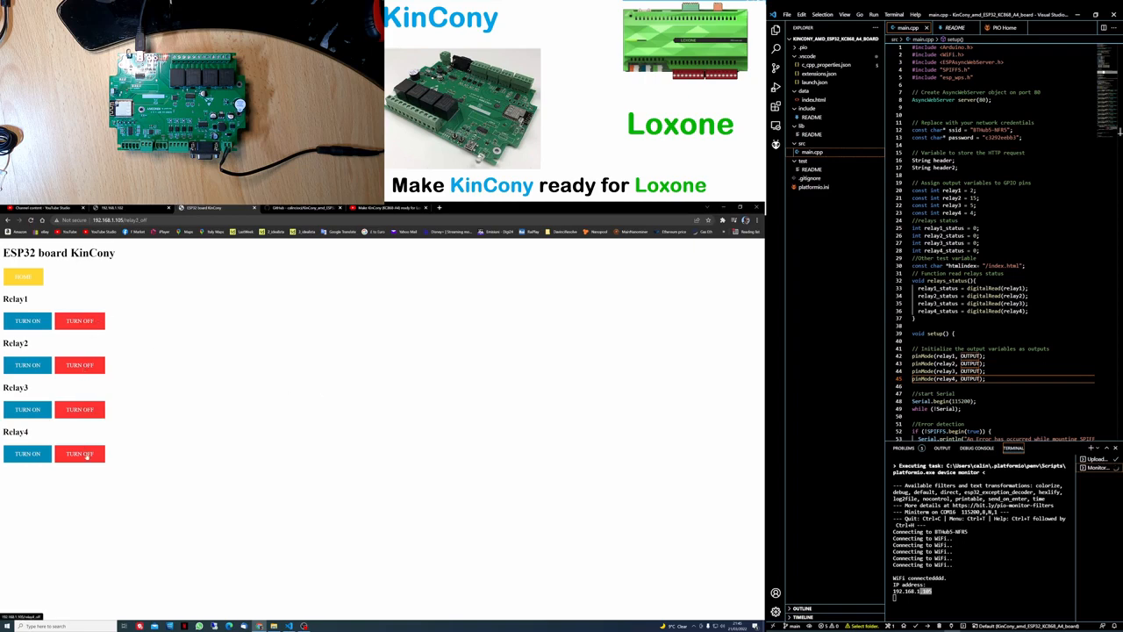
pyautogui.click(81, 452)
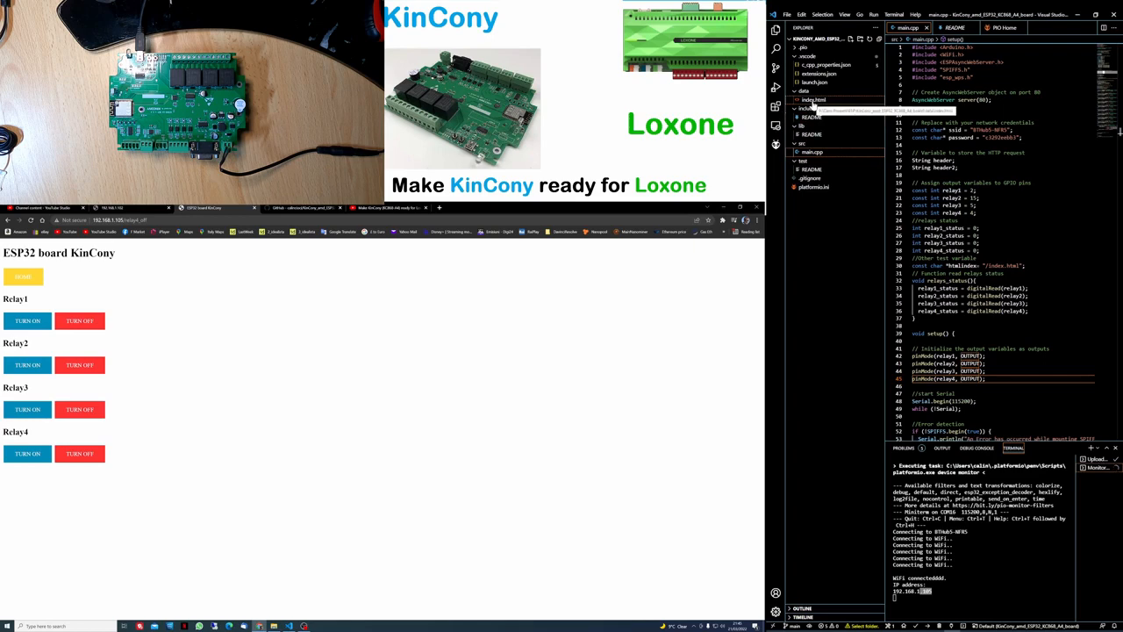
pyautogui.click(813, 98)
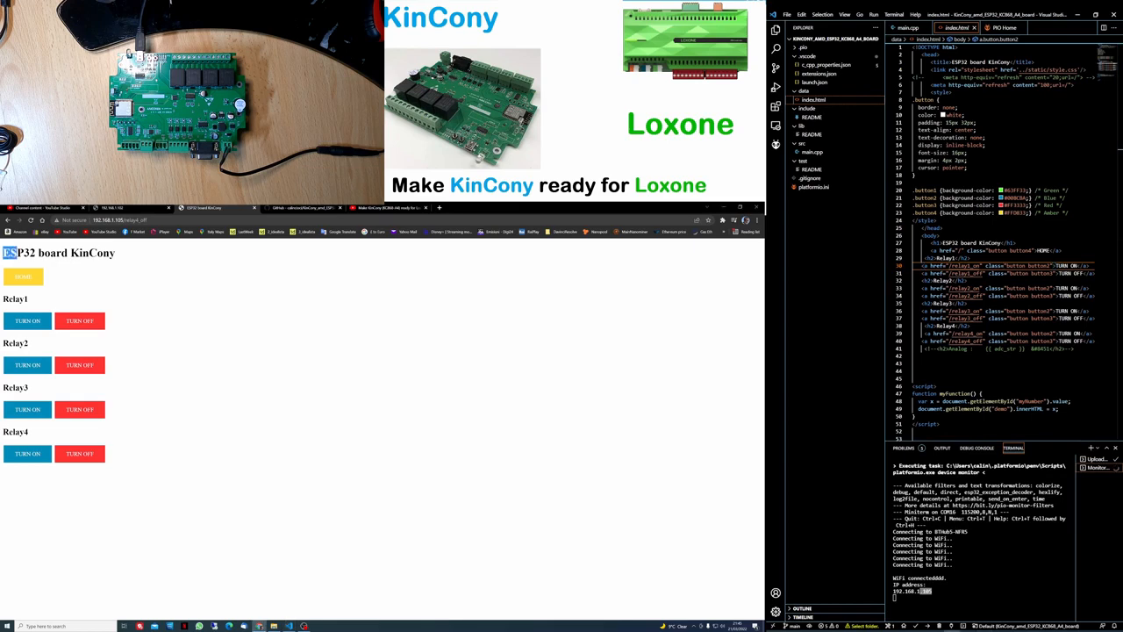
# Step: Change the <h1> heading to 'ESP32 on the board KinCony', save and flash the project
pyautogui.doubleClick(59, 253)
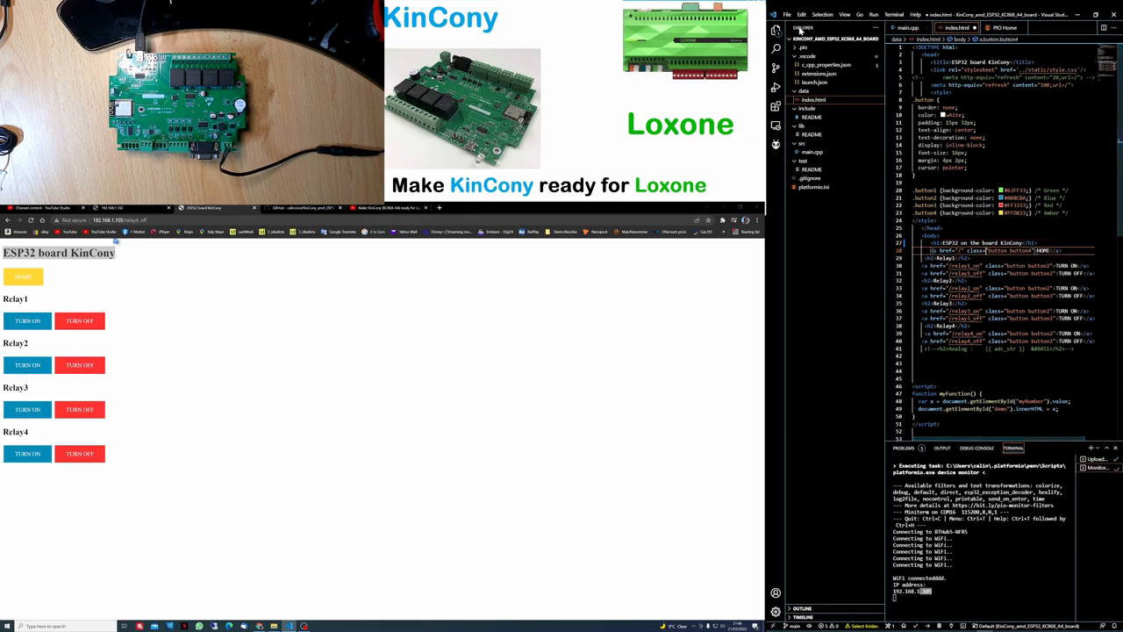
pyautogui.click(800, 14)
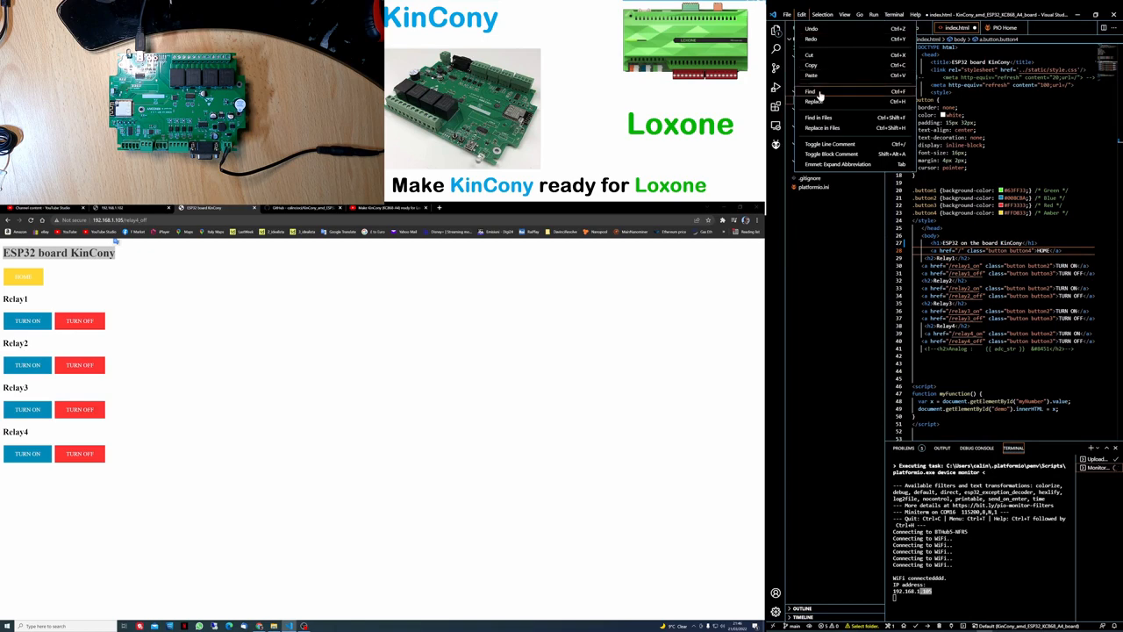
pyautogui.click(788, 14)
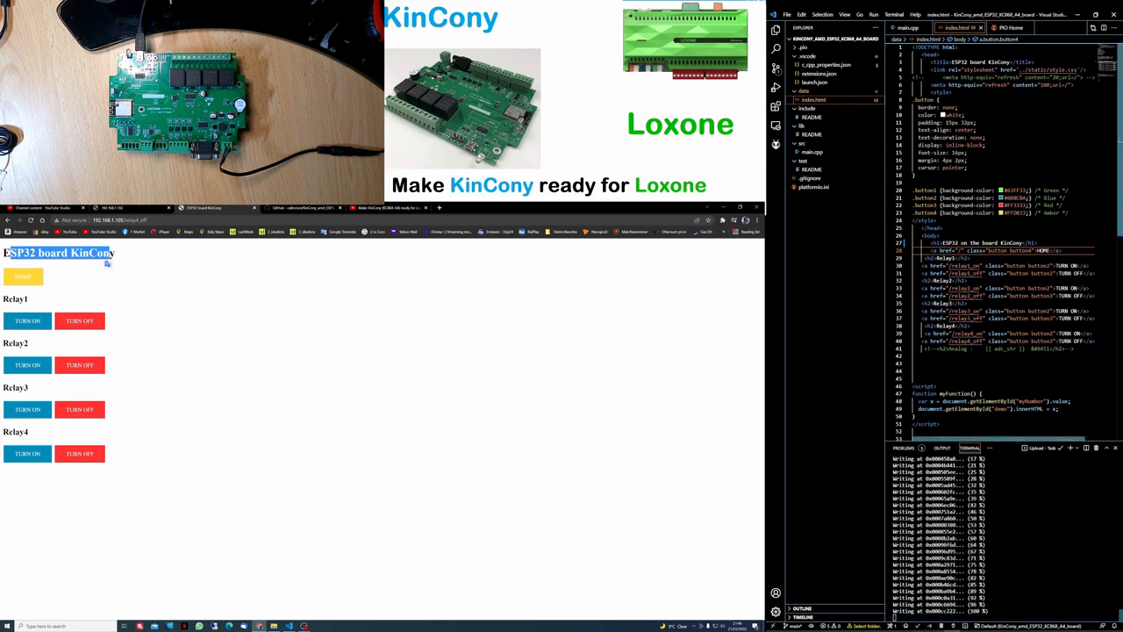
pyautogui.click(910, 28)
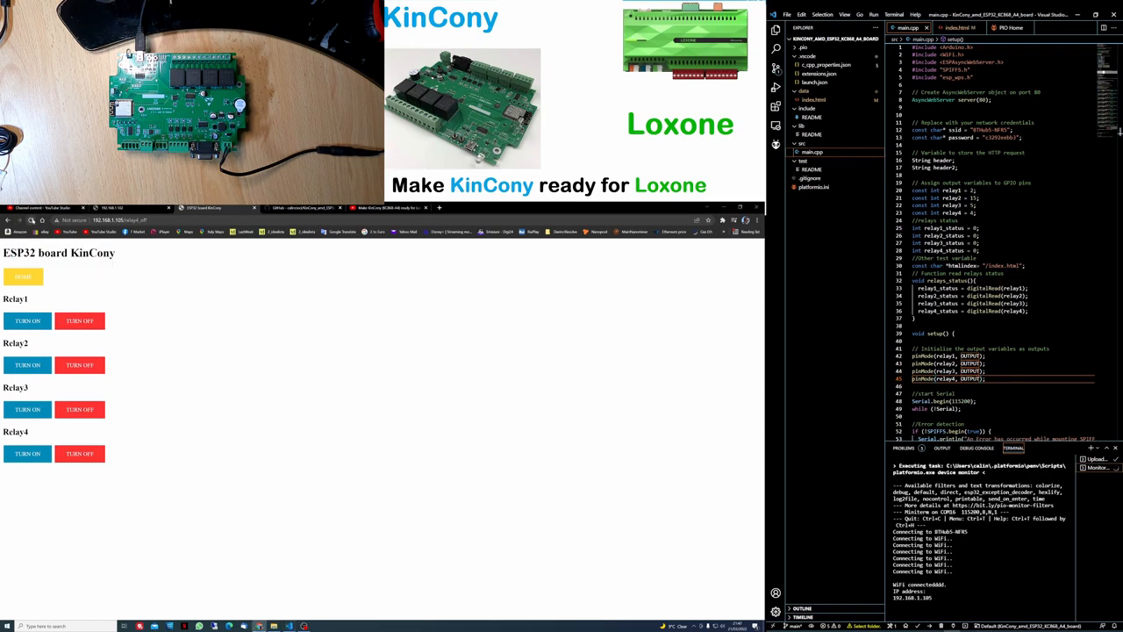
# Step: Return to index.html and show the PlatformIO Project Tasks list
pyautogui.doubleClick(66, 253)
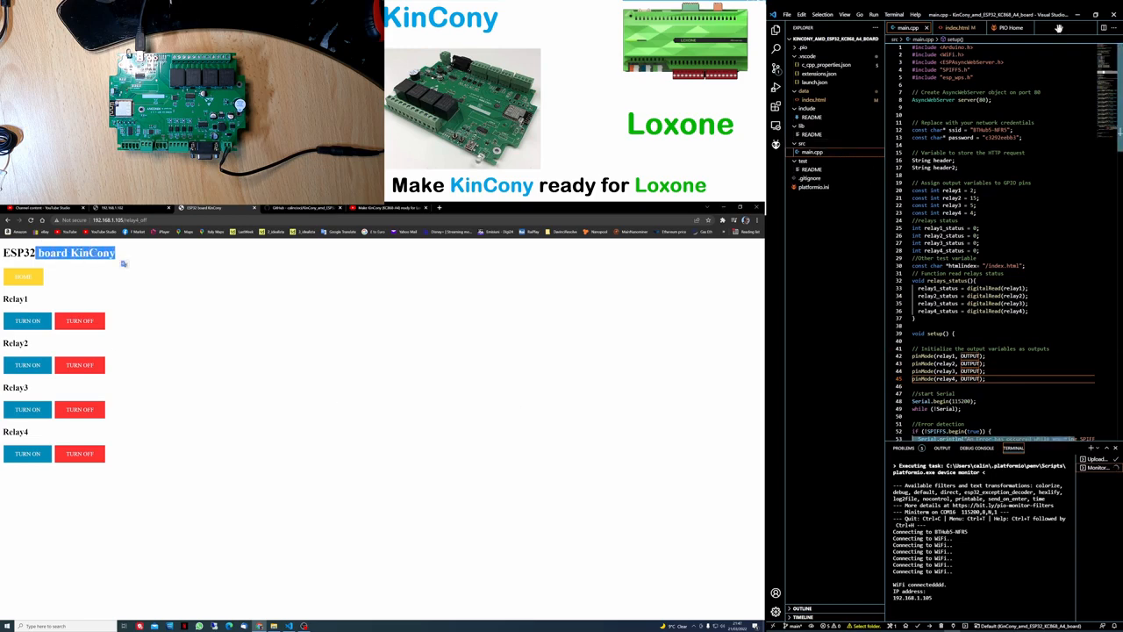
pyautogui.click(954, 28)
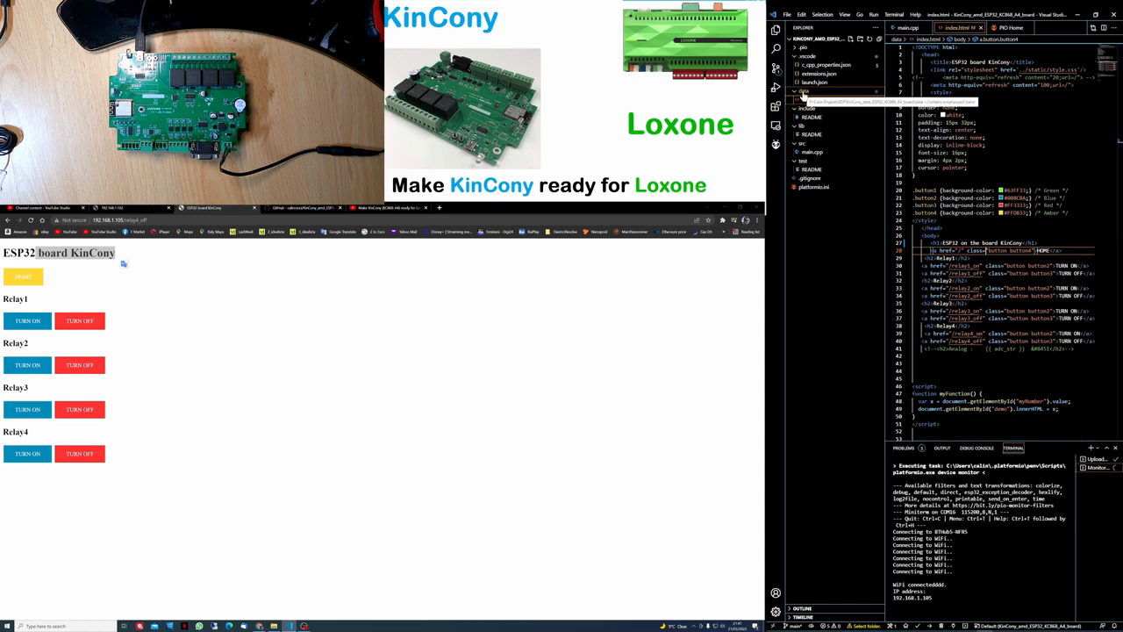
pyautogui.click(804, 91)
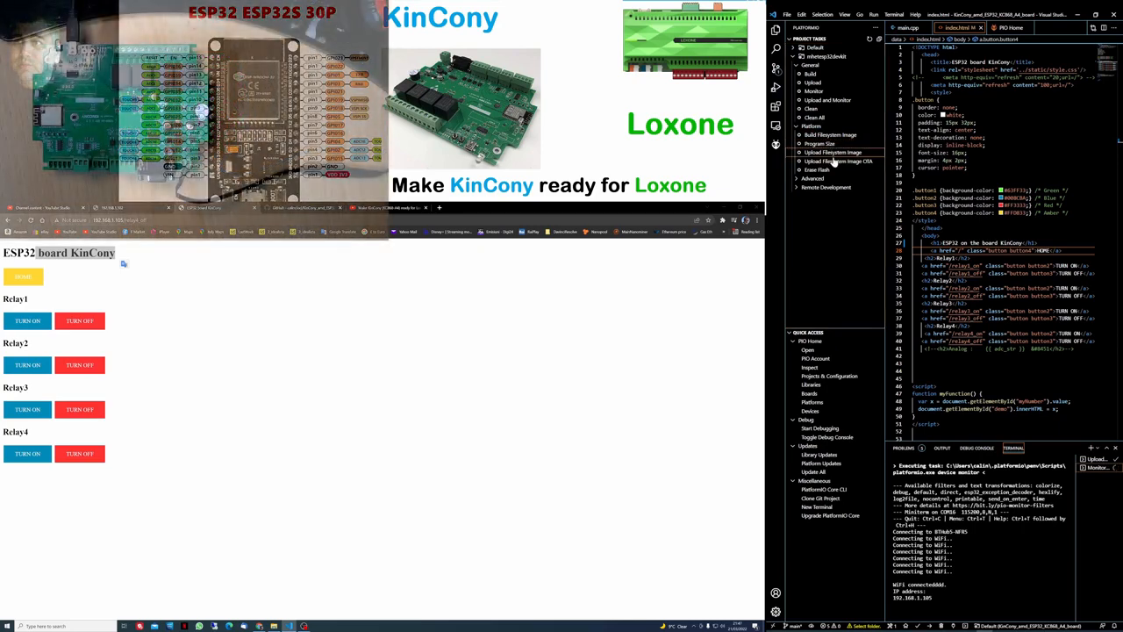
# Step: Run Upload Filesystem Image so the board page heading reads 'ESP32 on the board KinCony'
pyautogui.click(832, 151)
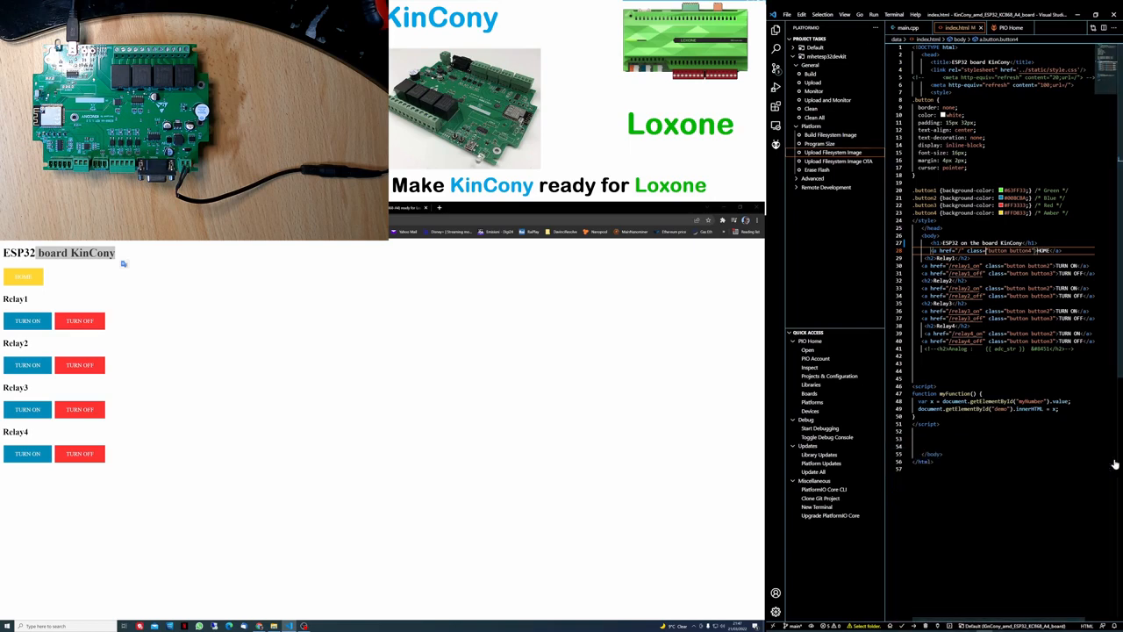
pyautogui.moveTo(832, 161)
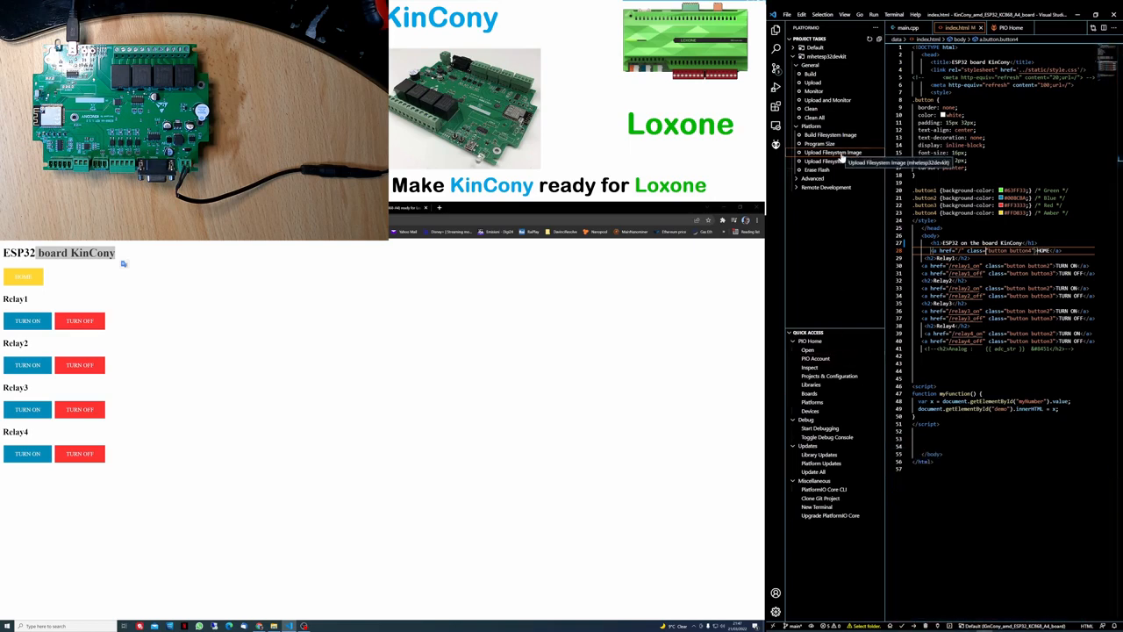
pyautogui.click(831, 151)
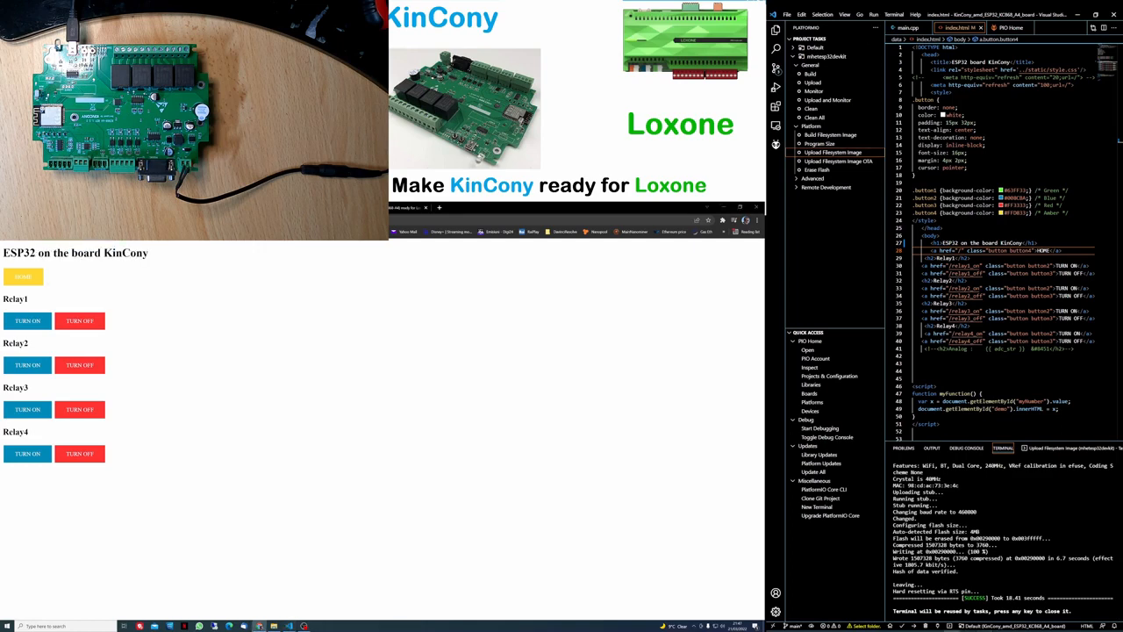
pyautogui.doubleClick(72, 253)
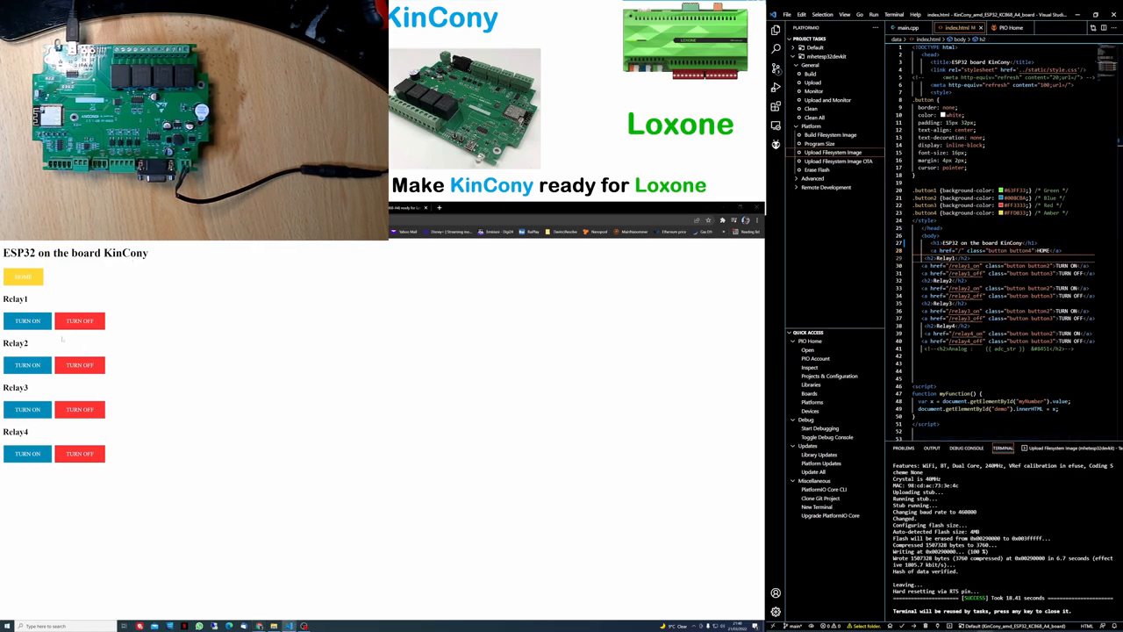
pyautogui.moveTo(42, 349)
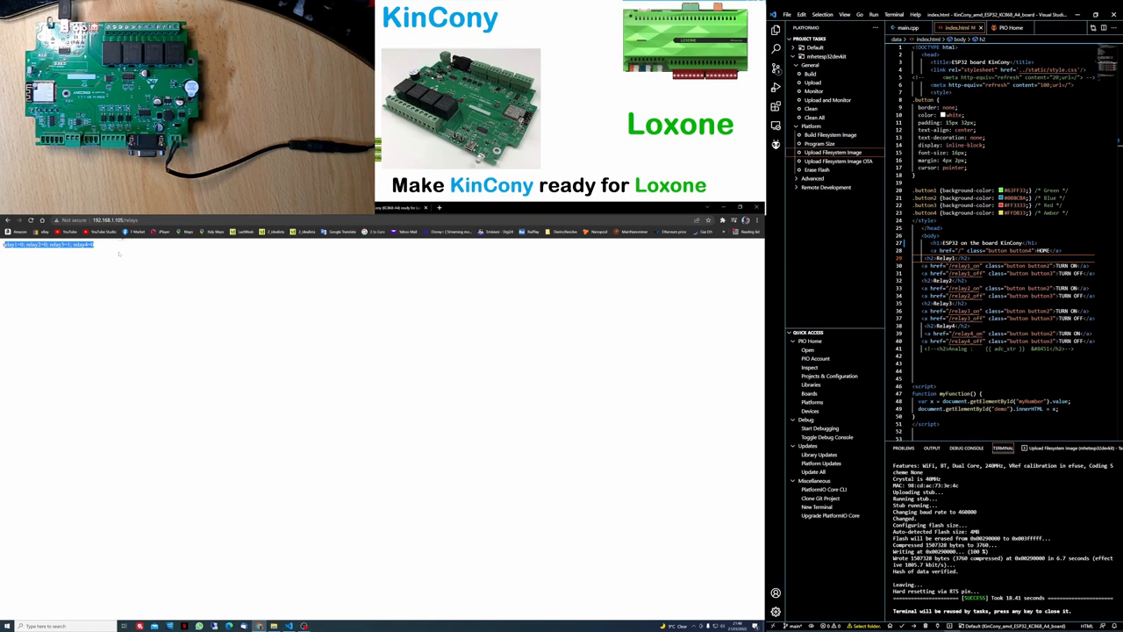
pyautogui.moveTo(119, 254)
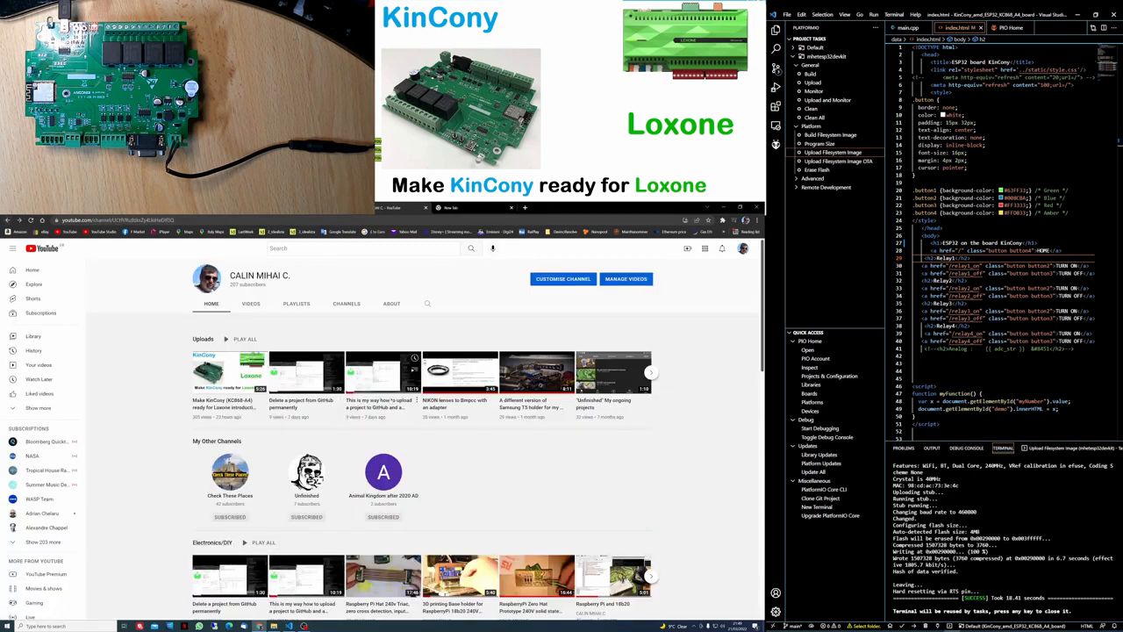
# Step: Show the channel's VIDEOS list and scroll through the uploads
pyautogui.click(251, 304)
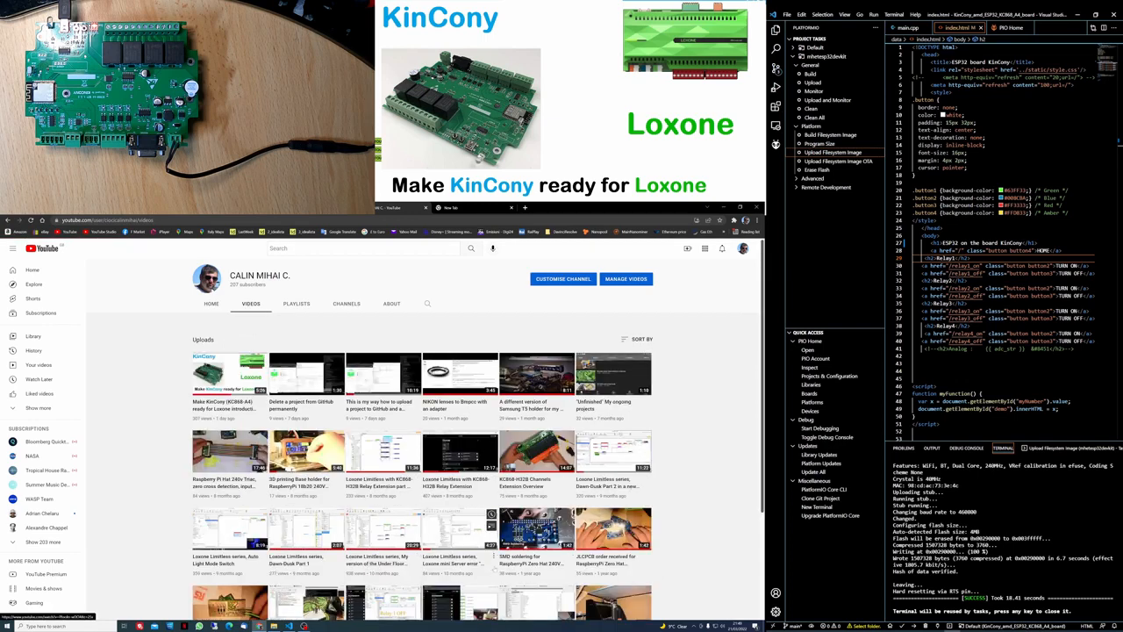
pyautogui.scroll(-3)
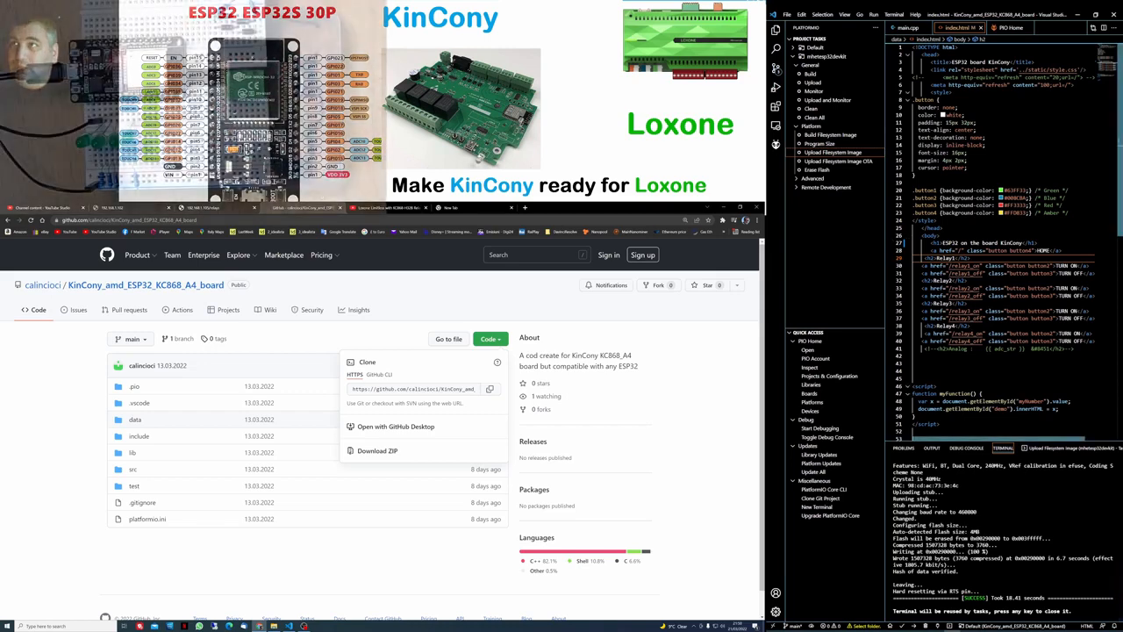
# Step: Switch to main.cpp to watch the serial monitor report WiFi connection and IP
pyautogui.click(906, 28)
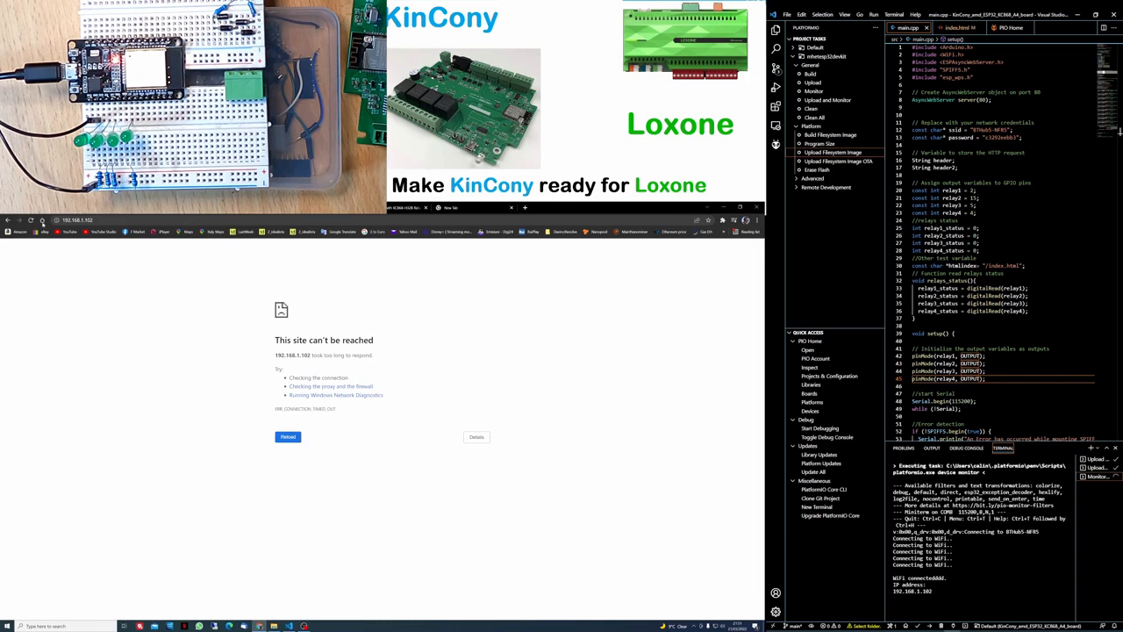
# Step: Reload the ESP32 board KinCony relay page and toggle relays on and off to drive the LEDs
pyautogui.click(288, 435)
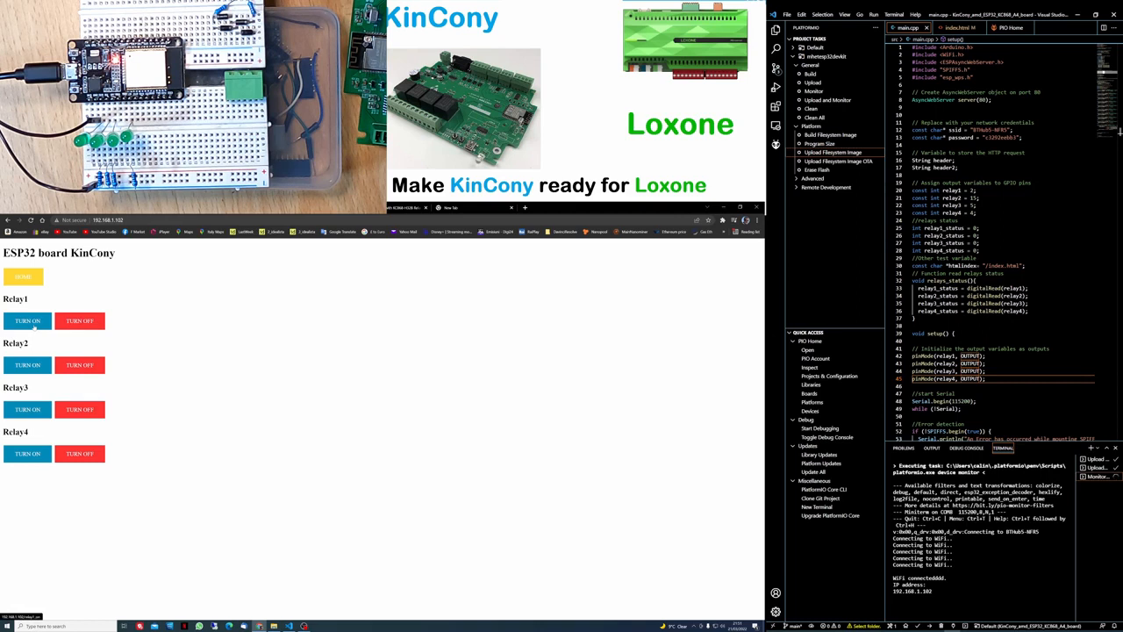
pyautogui.click(26, 363)
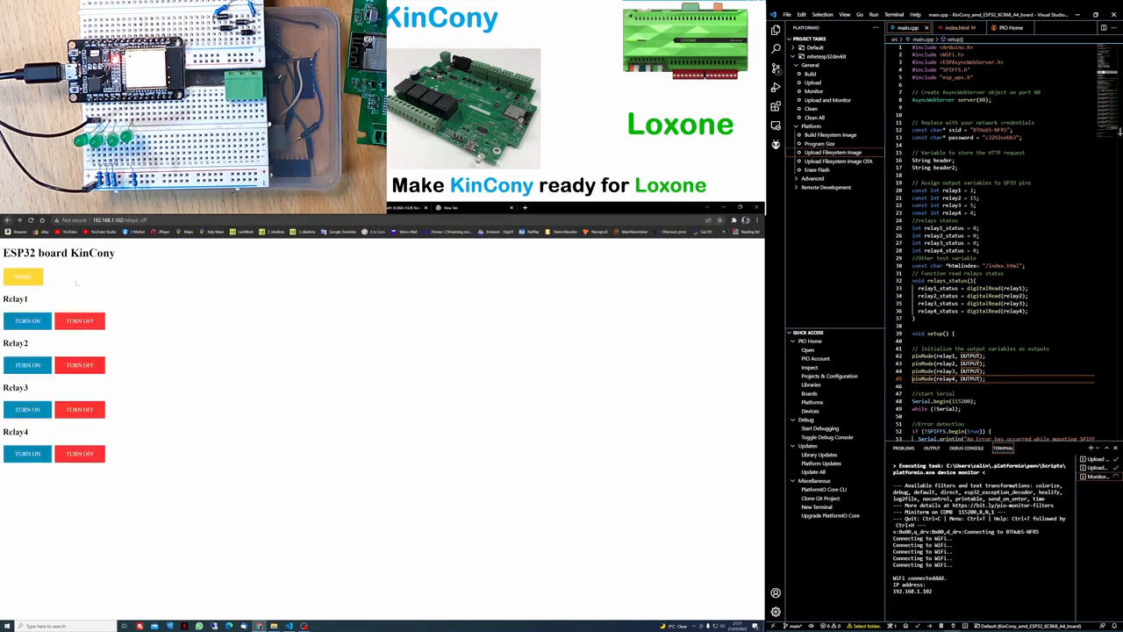
pyautogui.click(28, 365)
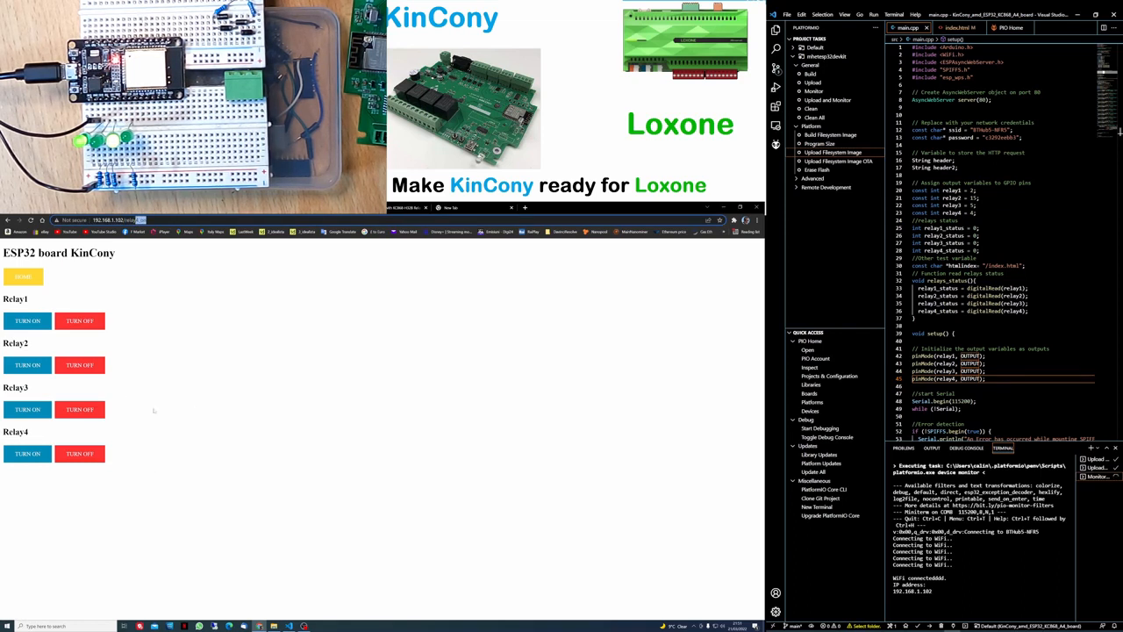
pyautogui.click(123, 220)
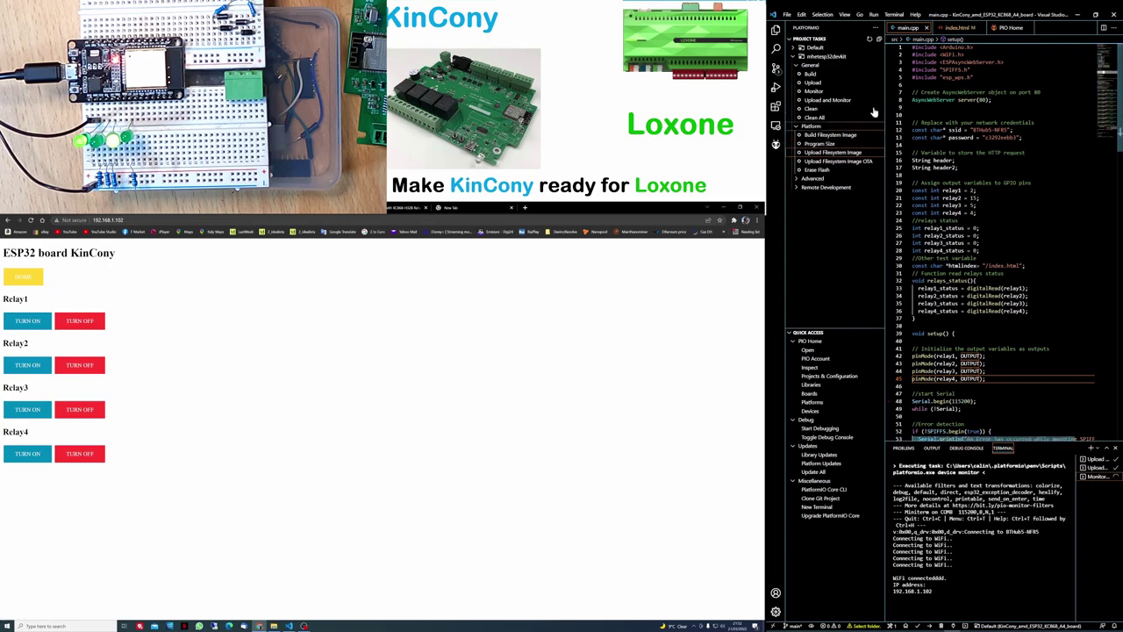
# Step: Add a 'Relays status for Loxone' <a> button after the Home link in index.html
pyautogui.click(957, 28)
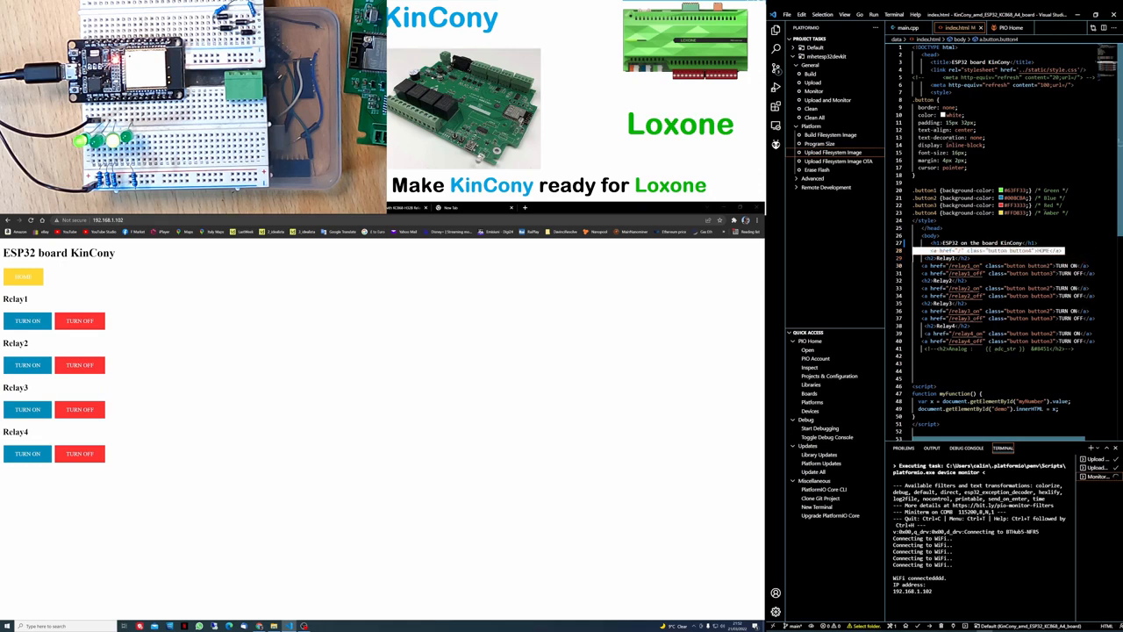
pyautogui.moveTo(956, 242)
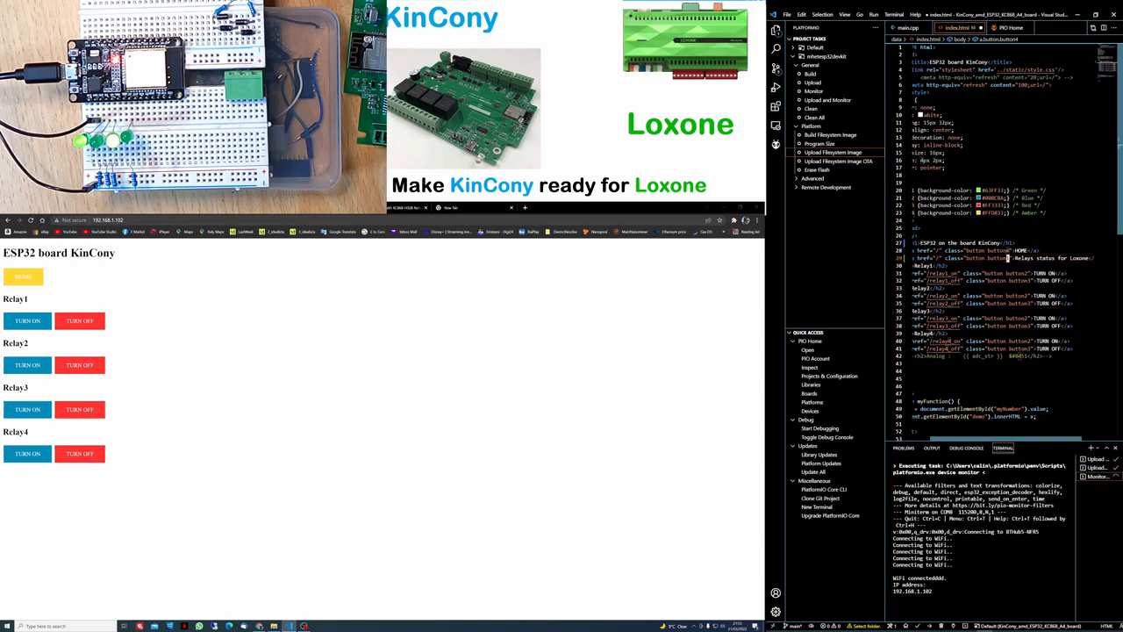
pyautogui.doubleClick(1053, 258)
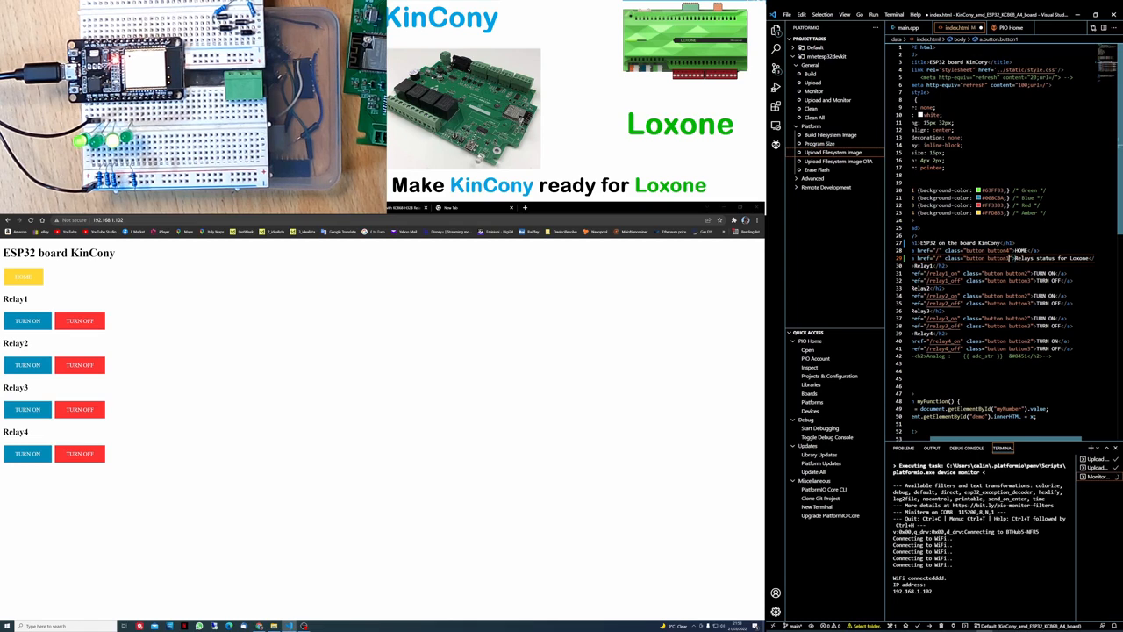
pyautogui.moveTo(849, 193)
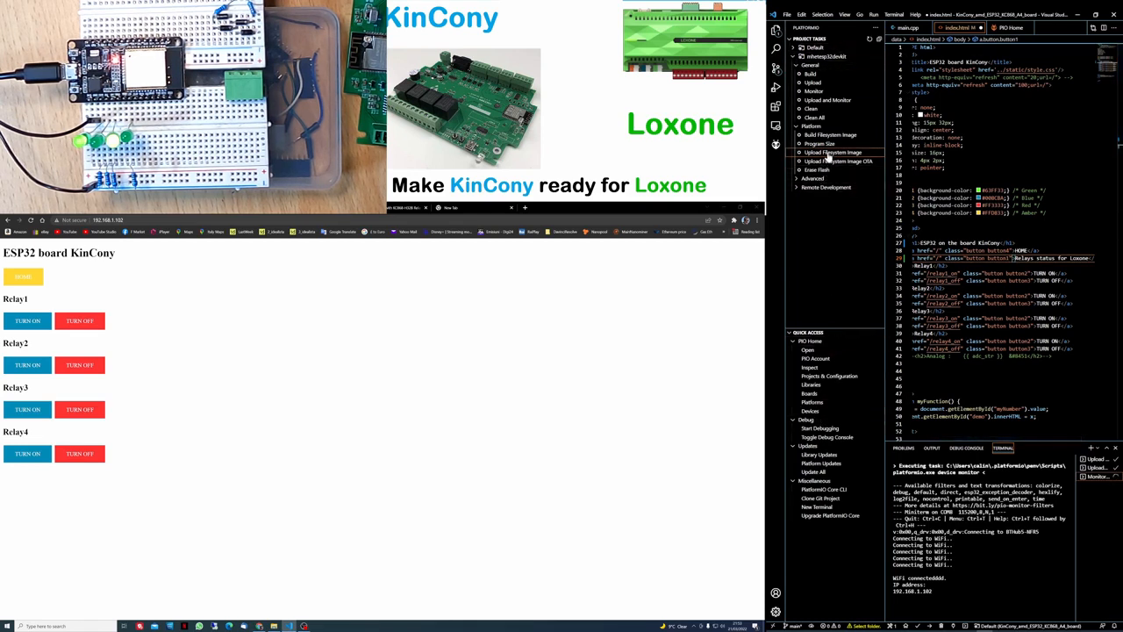
pyautogui.click(832, 151)
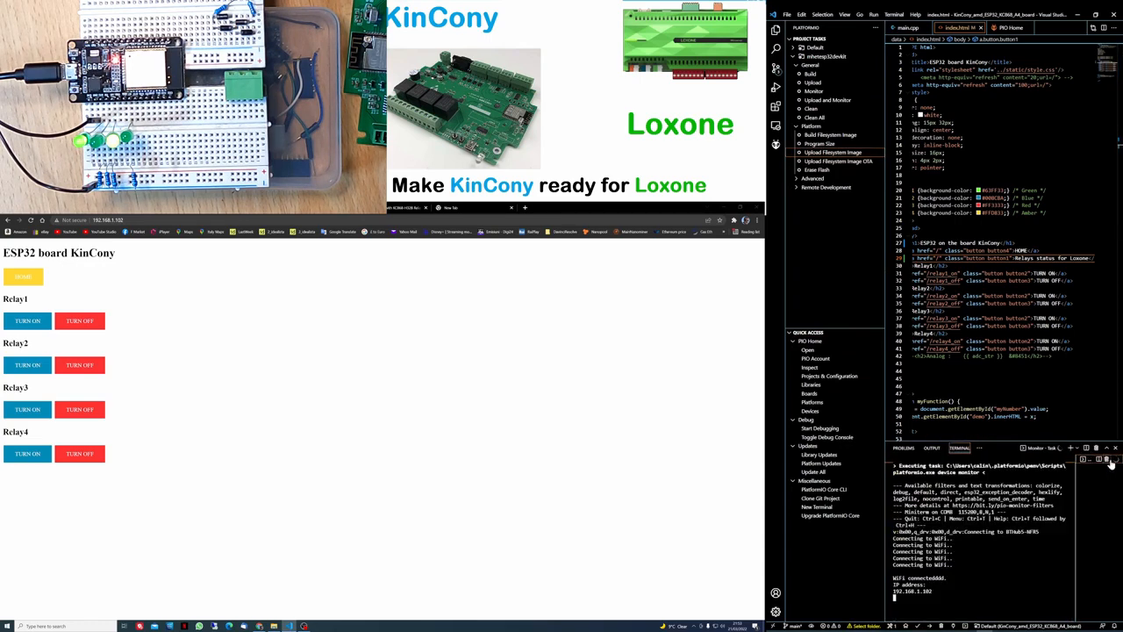
# Step: Stop the serial monitor and run Upload Filesystem Image to flash the data folder to the ESP32
pyautogui.click(1109, 460)
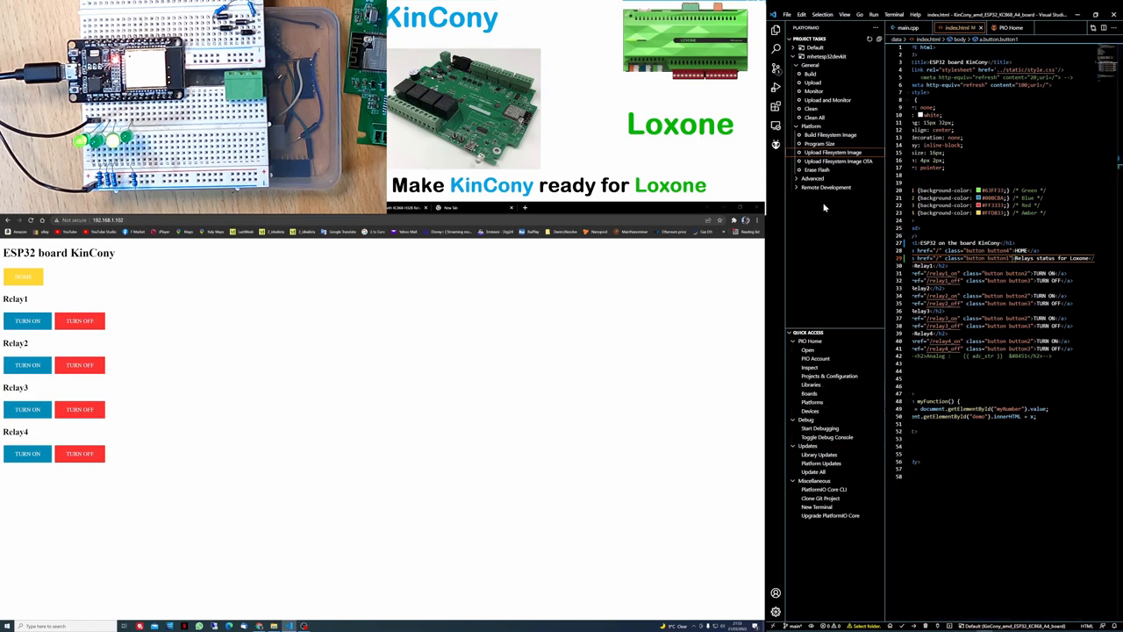
pyautogui.click(832, 151)
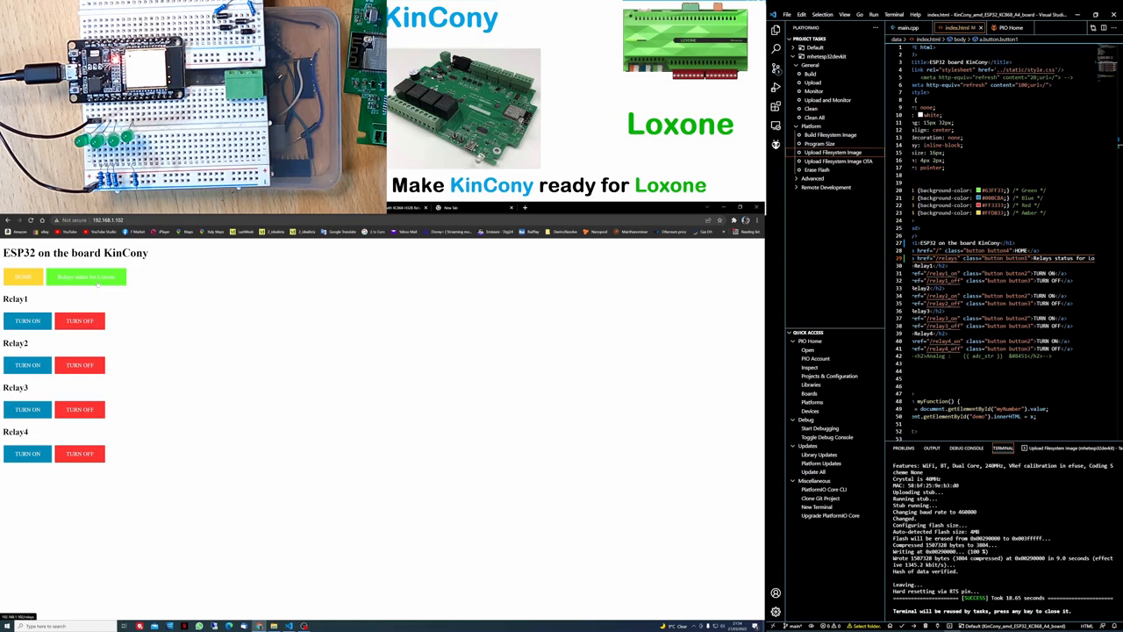
# Step: Check the green 'Relays status for Loxone' button on the page, view YouTube Studio content, and return to main.cpp
pyautogui.click(86, 277)
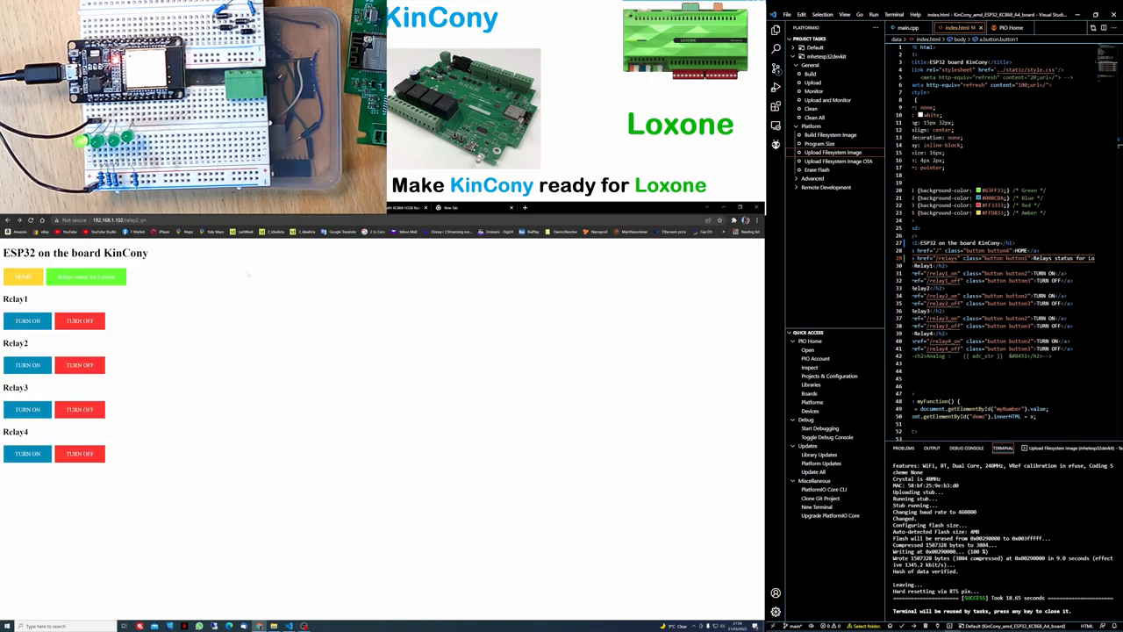
pyautogui.click(488, 338)
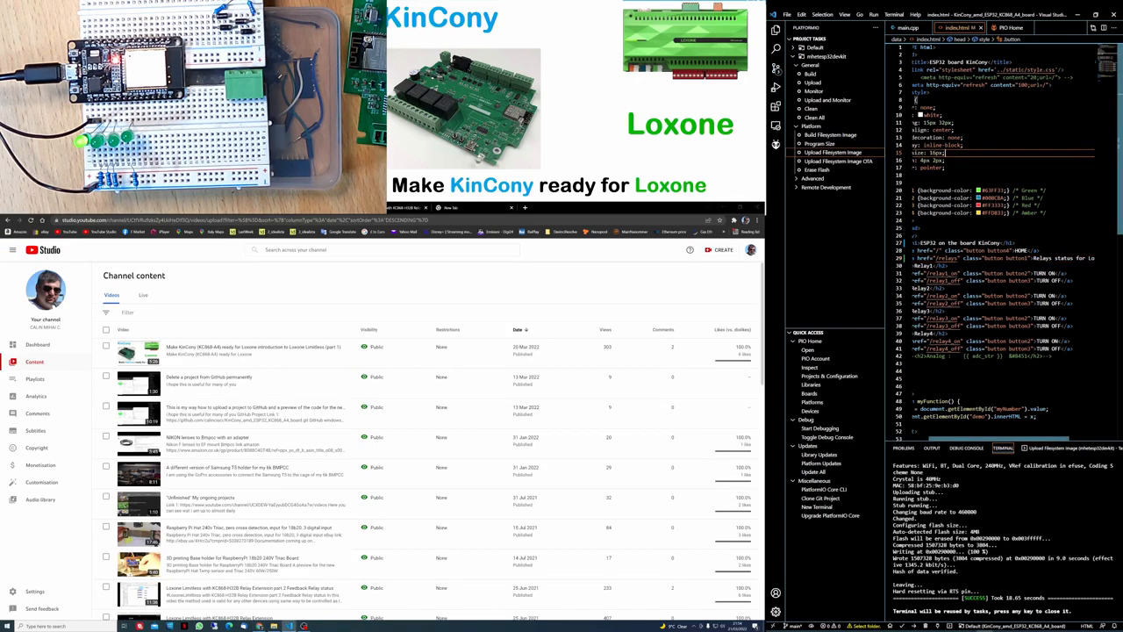
pyautogui.click(909, 28)
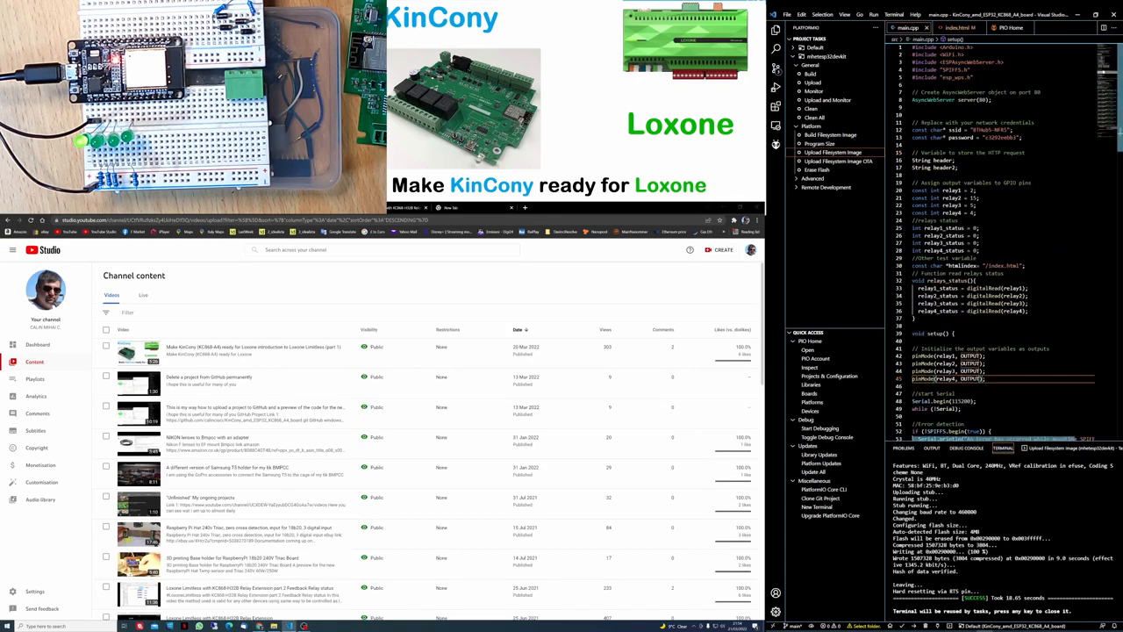